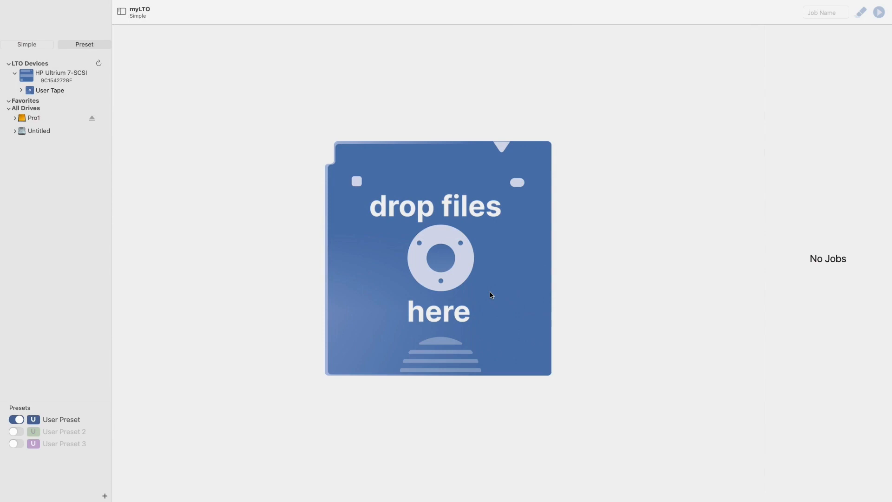
mouse_move(353, 222)
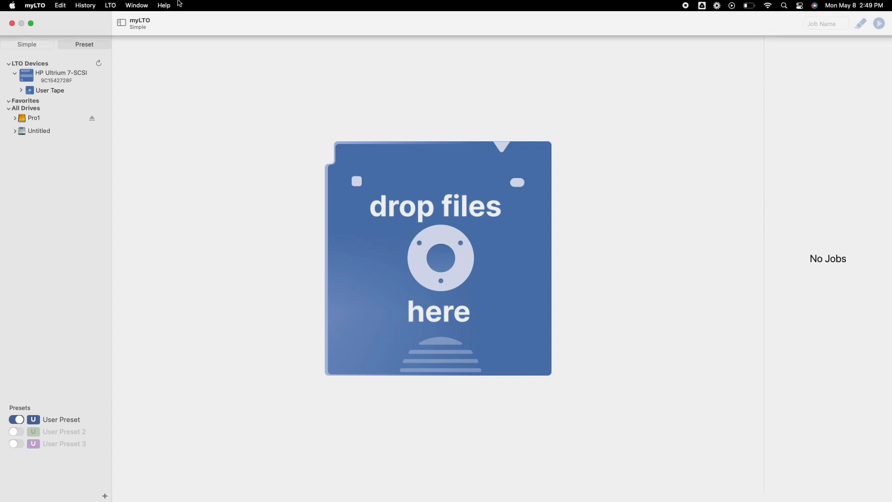
Step: Bring up the Help menu listing the myLTO Check-In option
left_click(164, 6)
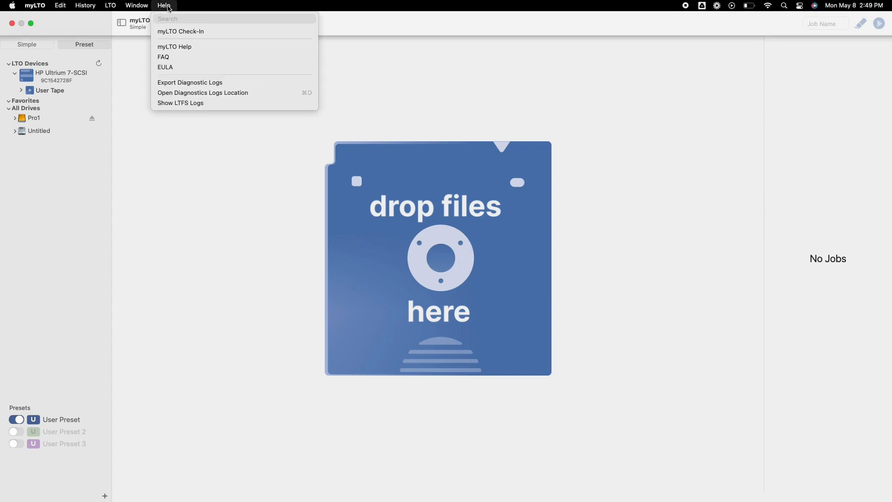
mouse_move(181, 31)
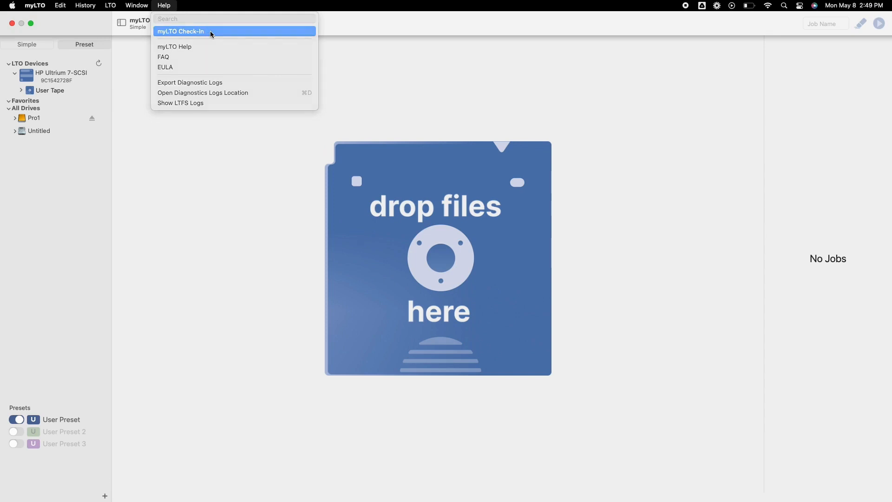
Step: Run myLTO Check-In confirming one LTO device, macFUSE 4.4.1 and bundled LTFS 2.4.5.1
left_click(180, 32)
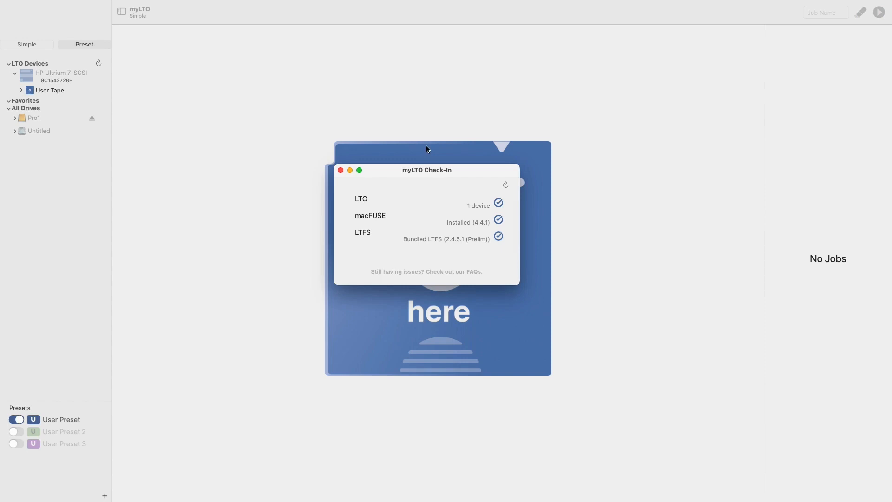
mouse_move(390, 202)
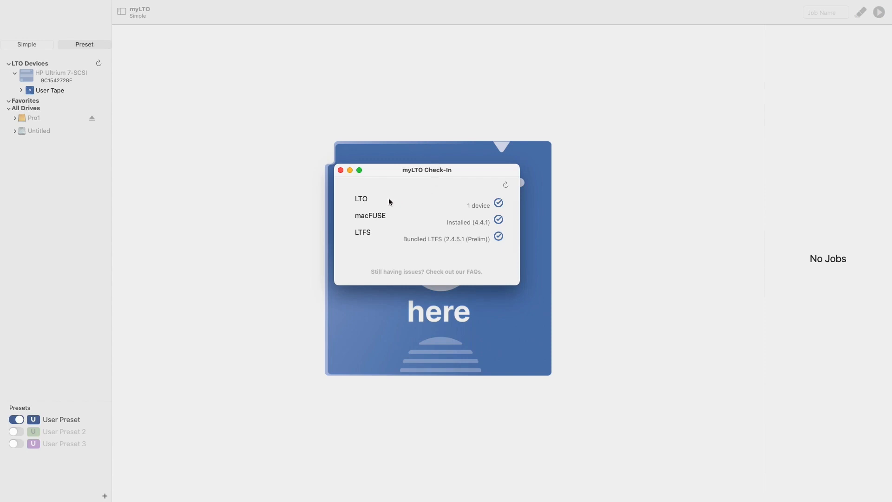
mouse_move(369, 206)
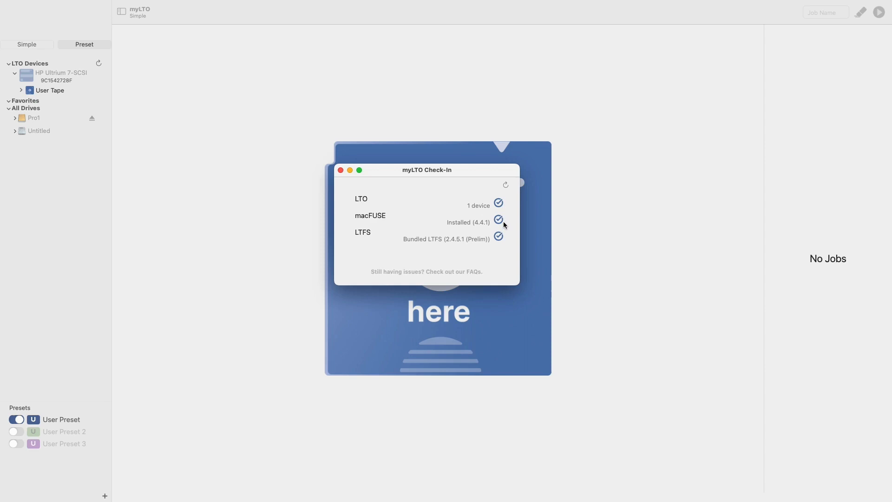
mouse_move(500, 221)
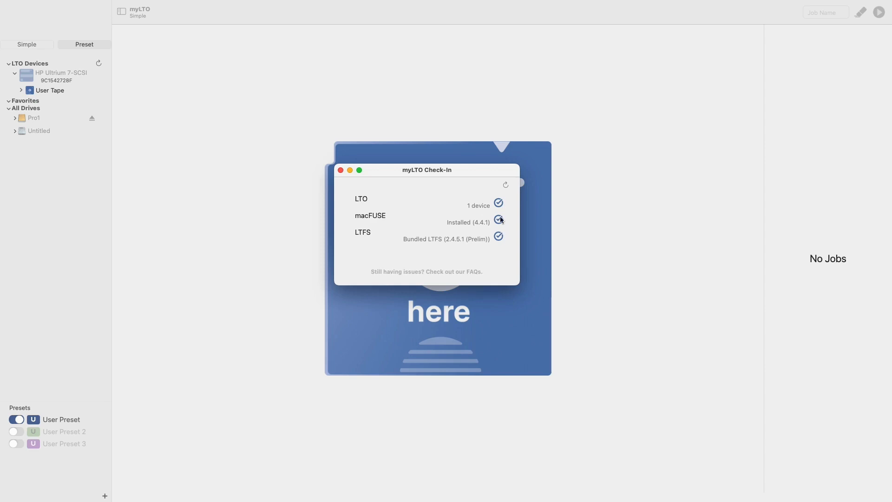
mouse_move(498, 211)
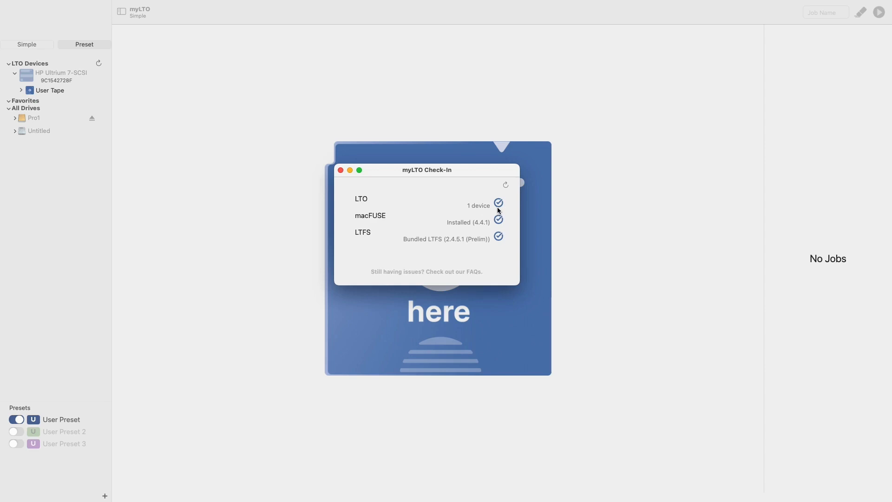
mouse_move(388, 222)
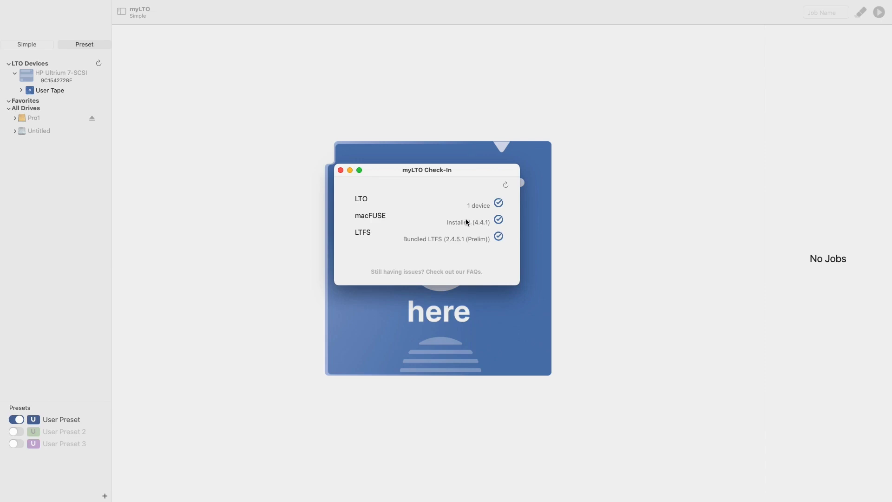
mouse_move(426, 220)
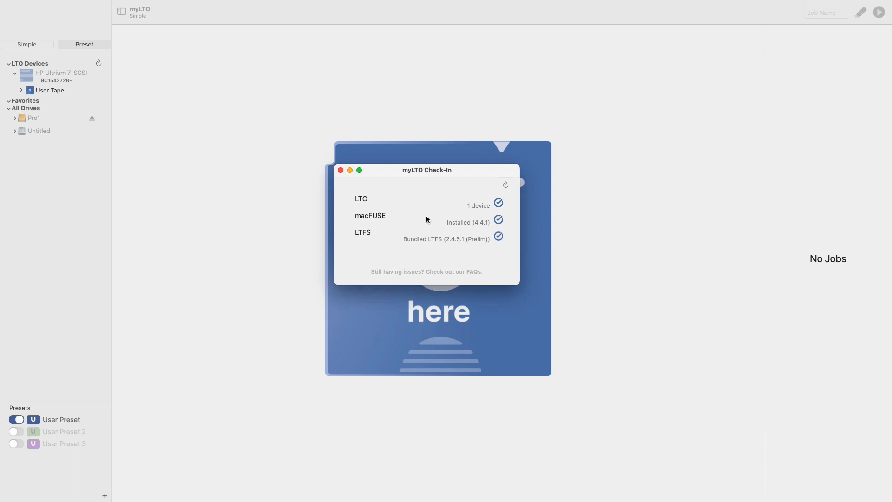
mouse_move(372, 238)
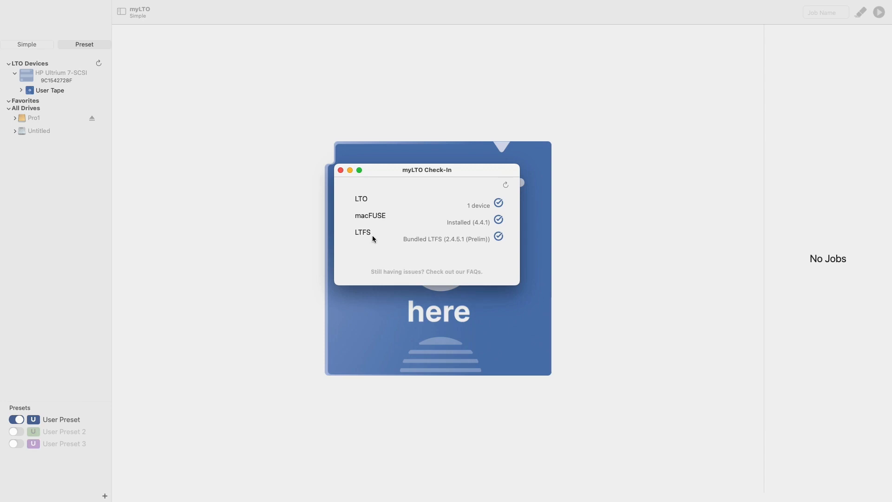
mouse_move(344, 214)
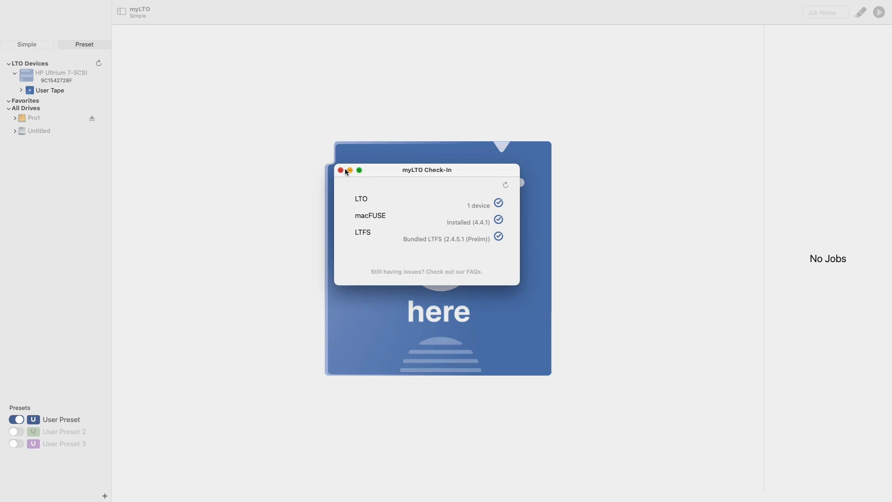
Step: Close the Check-In and expand User Tape to list Archive_01–15 and four Test Folders
left_click(341, 170)
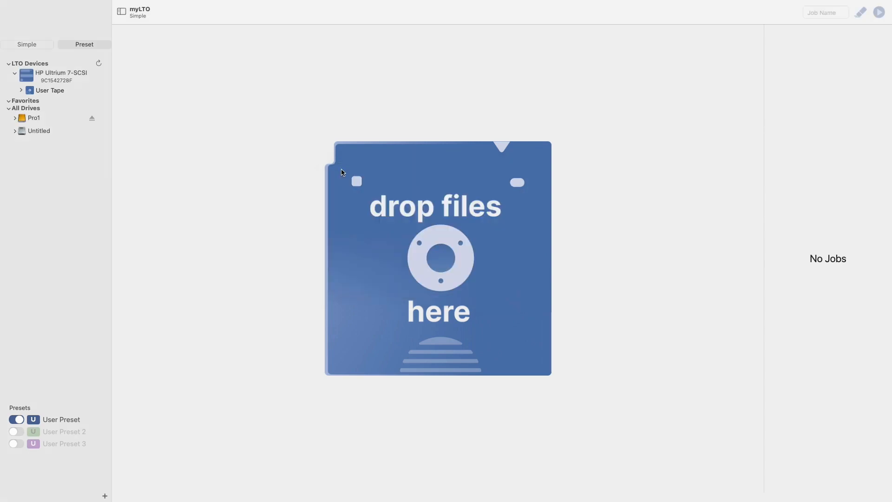
mouse_move(329, 174)
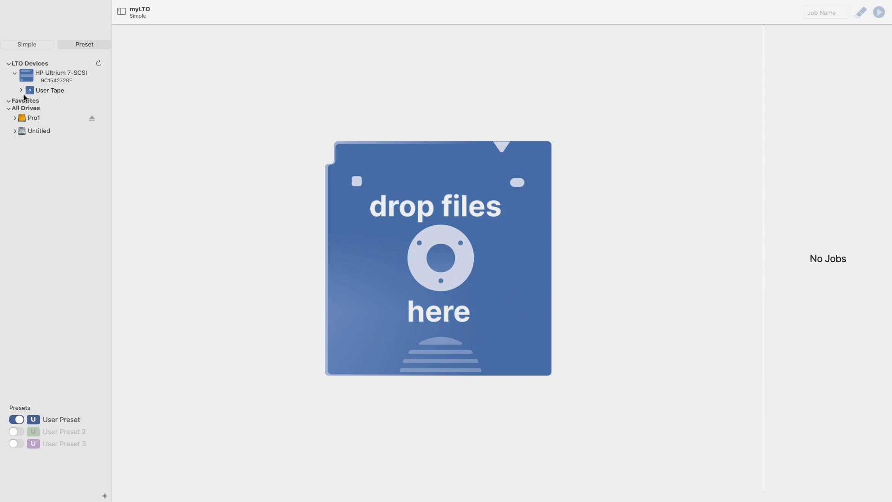
mouse_move(22, 91)
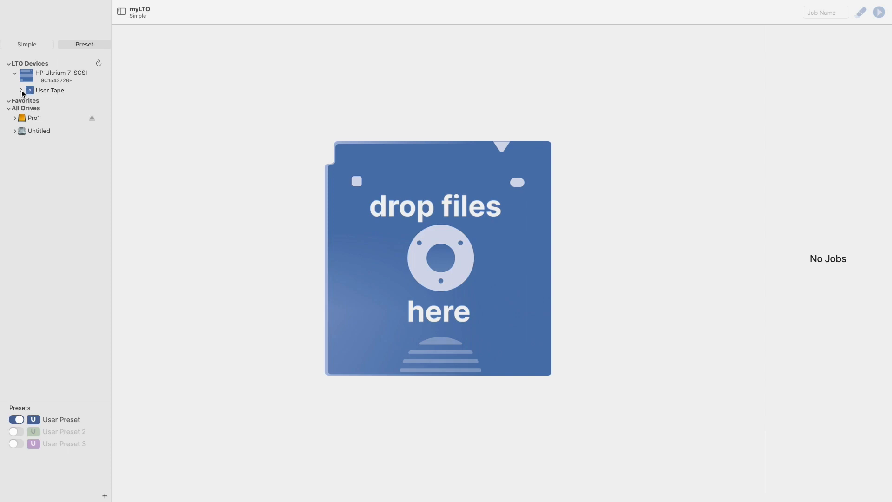
left_click(21, 90)
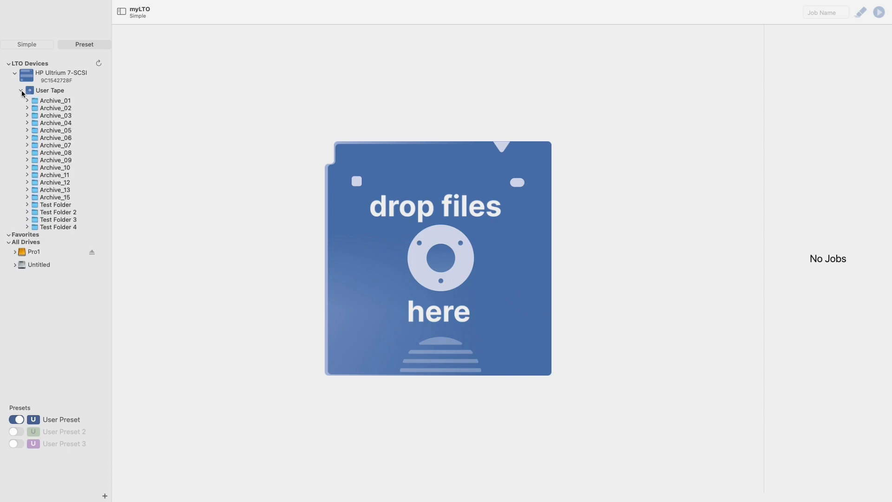
Step: In the drive's Index Details, expand Archive_02 > 18-07-2022 > samples to GoPro showing 827.4 MB
left_click(60, 74)
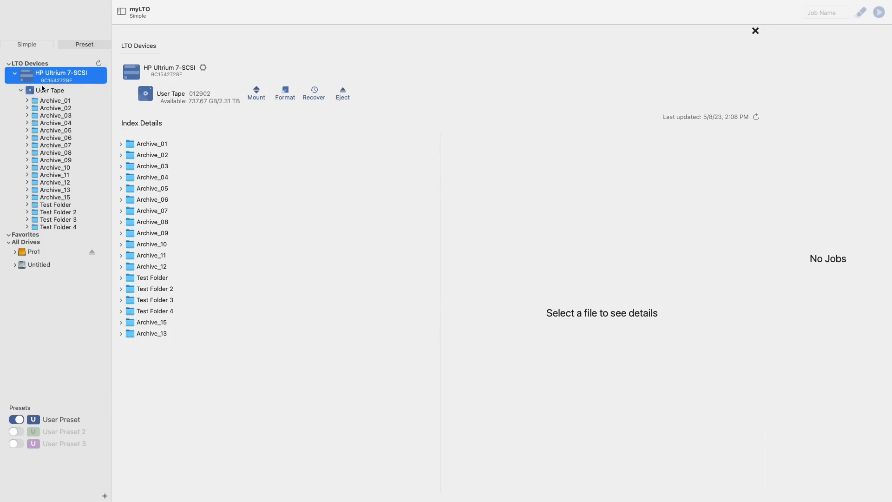
left_click(50, 90)
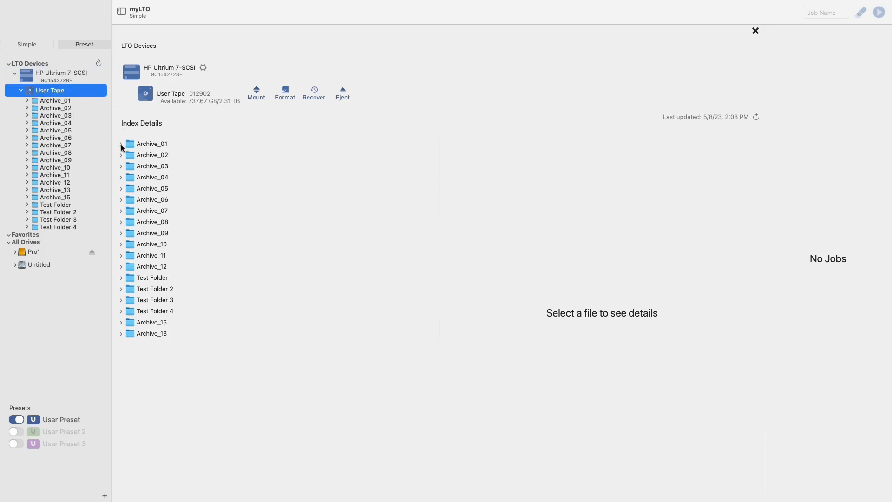
left_click(121, 155)
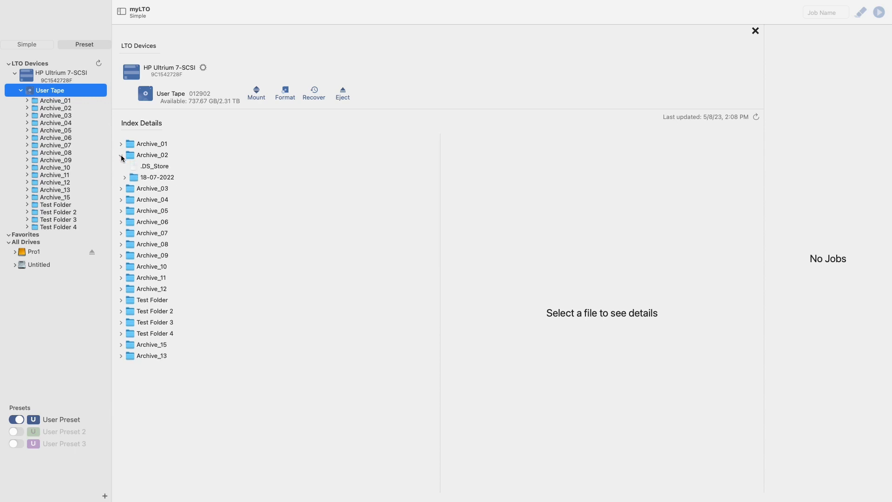
left_click(125, 177)
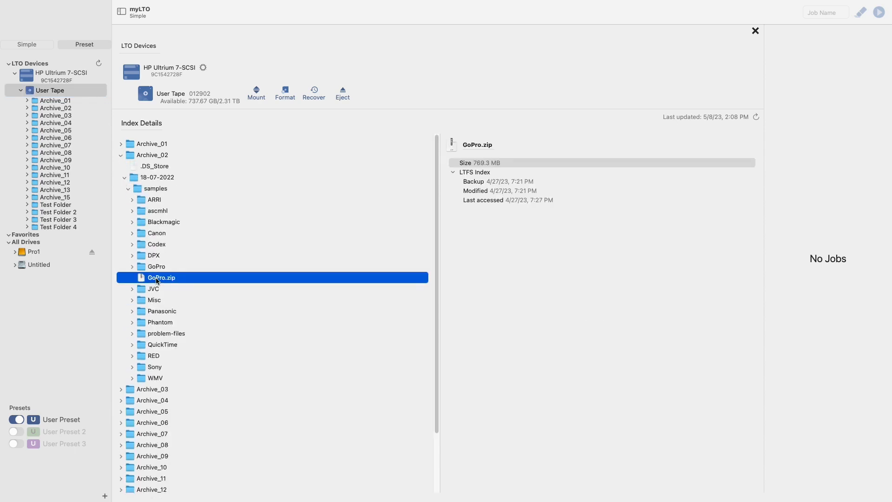
left_click(156, 266)
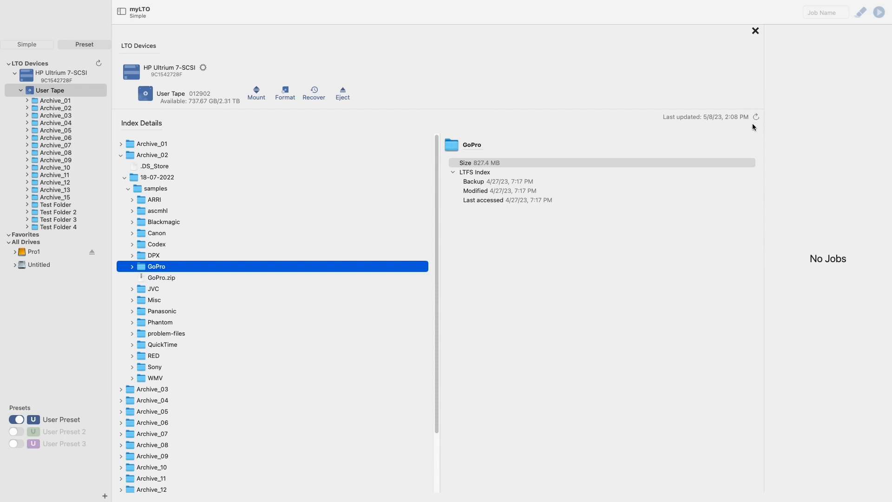
mouse_move(752, 127)
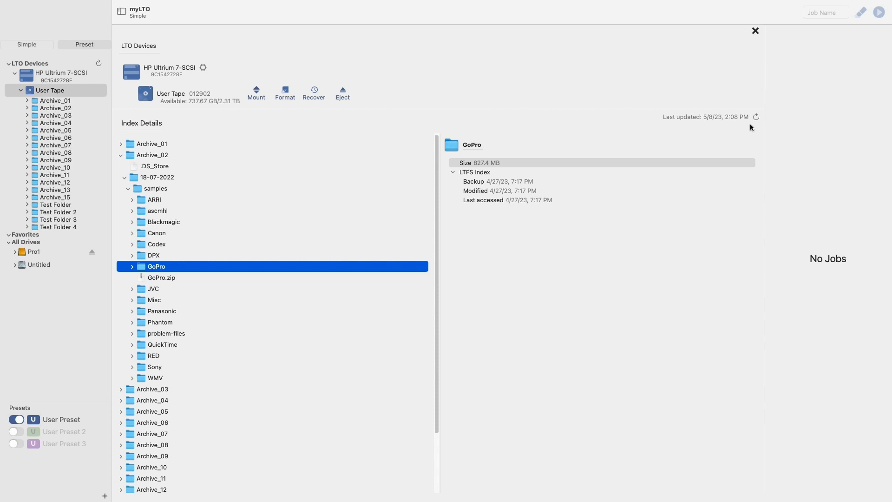
mouse_move(711, 130)
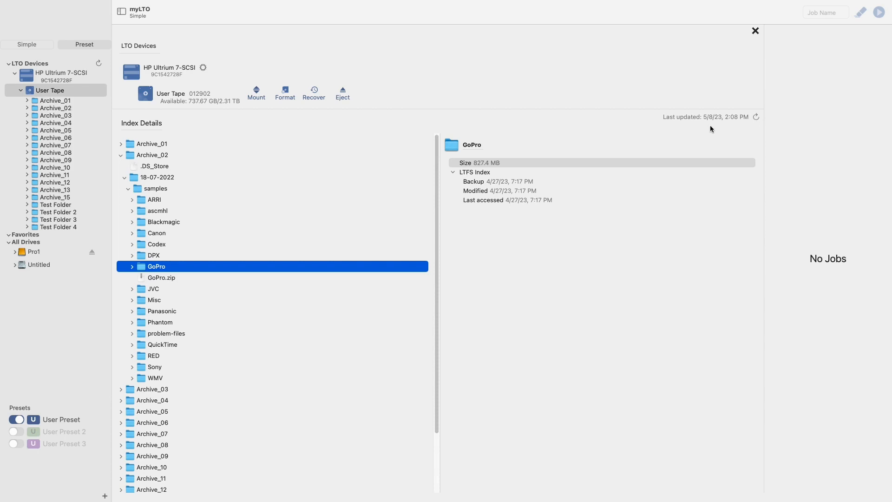
mouse_move(216, 75)
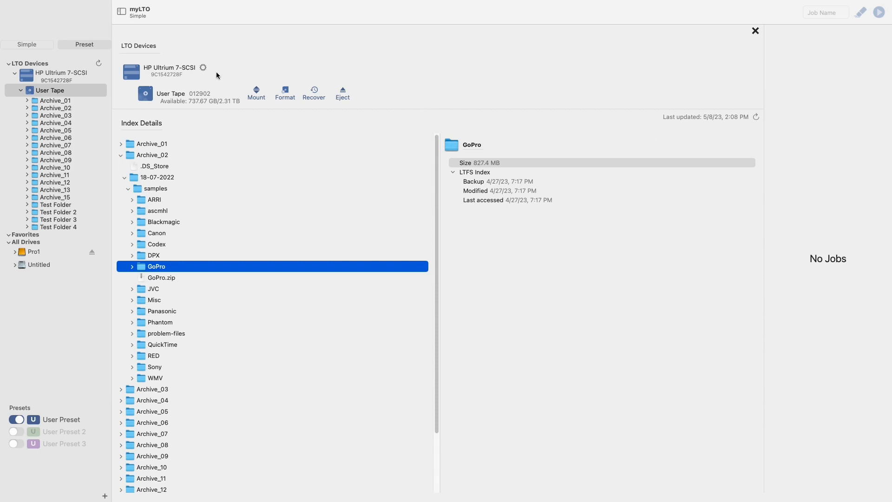
mouse_move(207, 86)
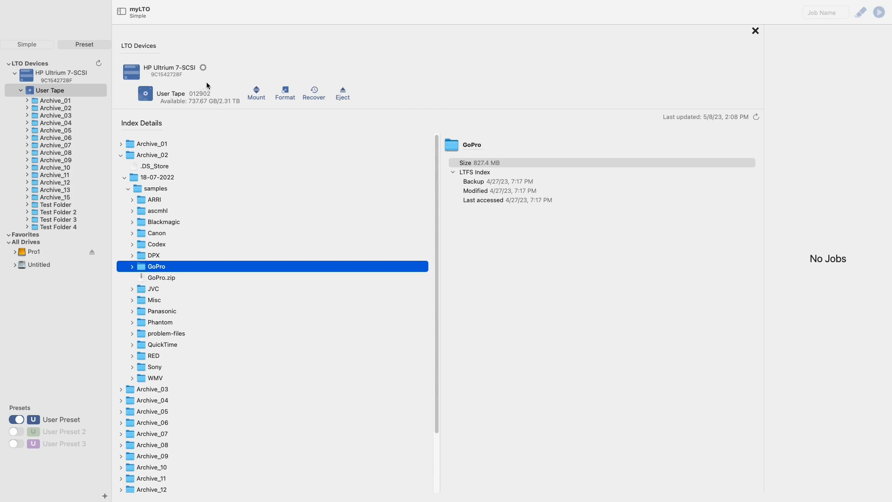
mouse_move(204, 70)
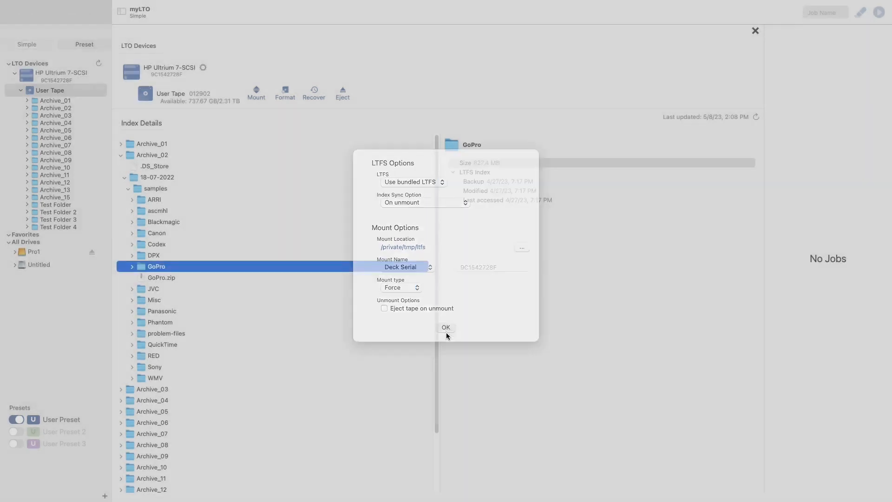
left_click(445, 328)
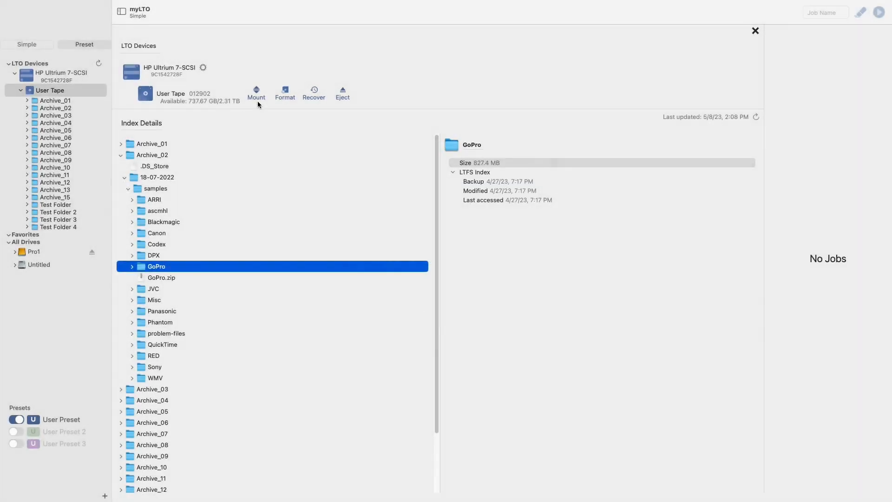
mouse_move(313, 105)
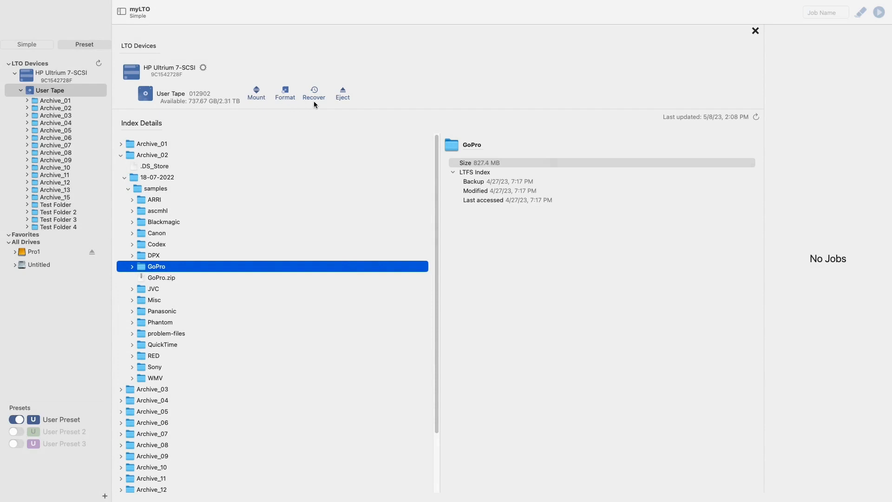
mouse_move(347, 103)
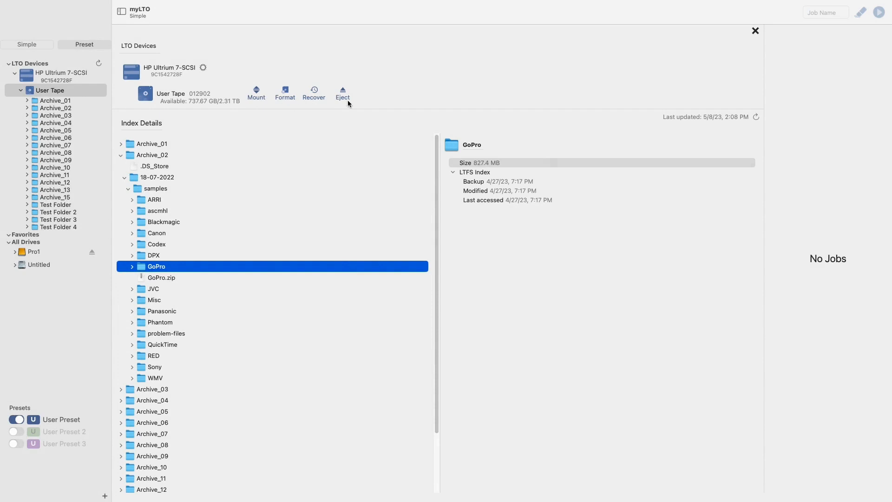
mouse_move(351, 107)
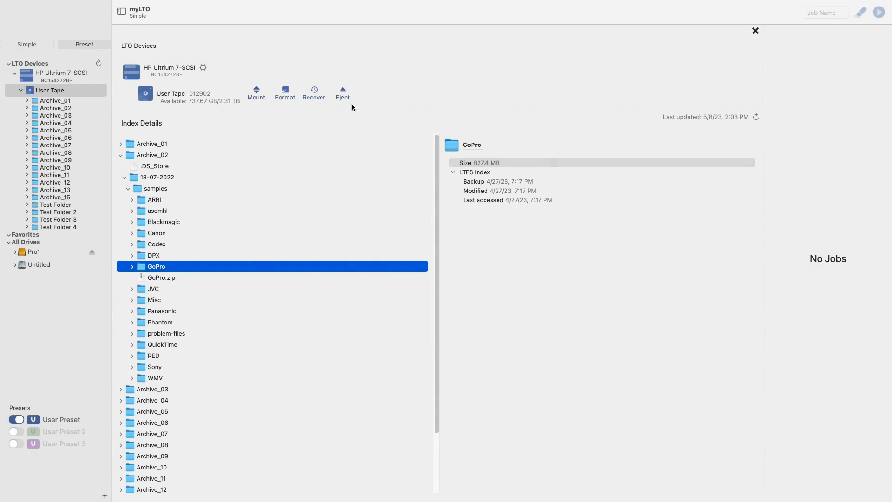
mouse_move(731, 78)
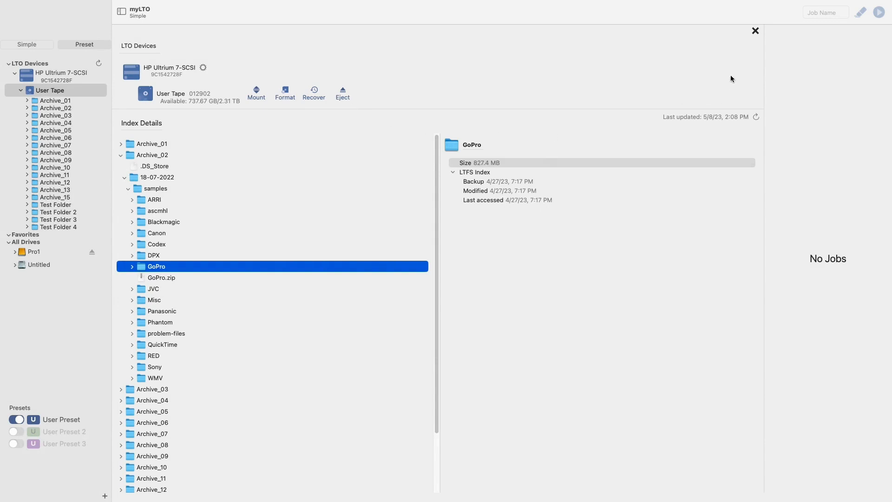
Step: Close Index Details, glance at Simple mode, and return to Preset mode's drop-files area
left_click(755, 31)
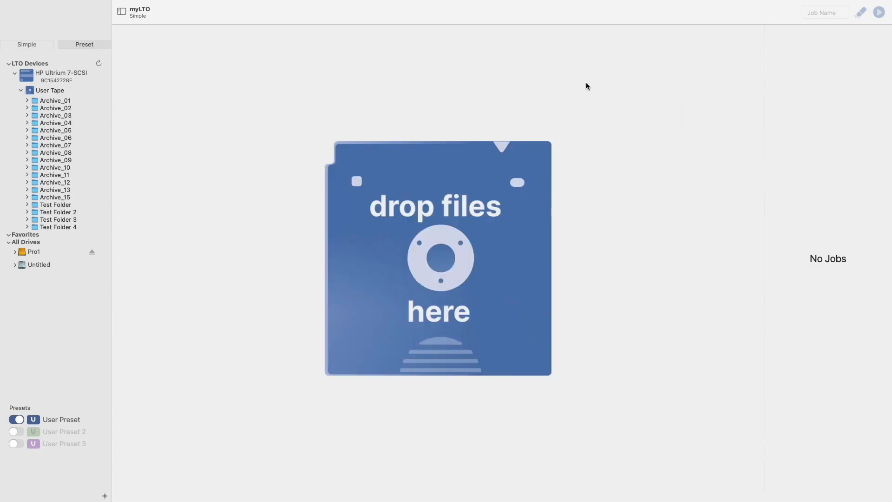
left_click(26, 44)
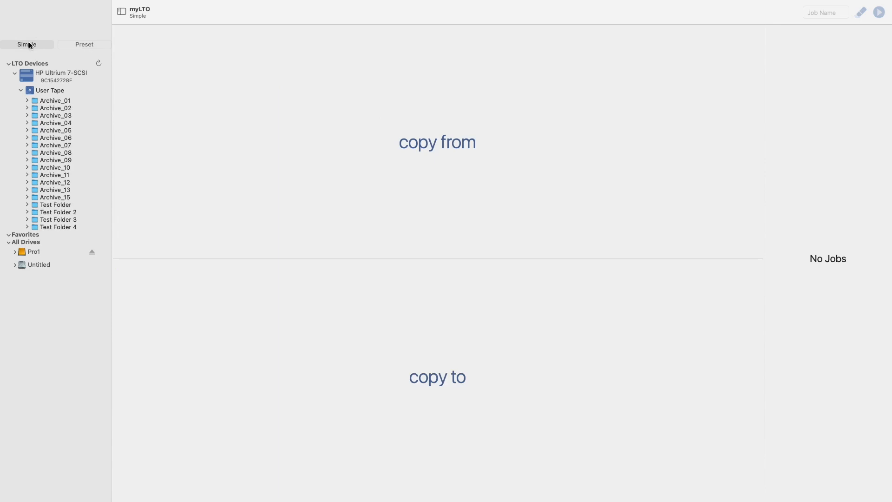
left_click(84, 44)
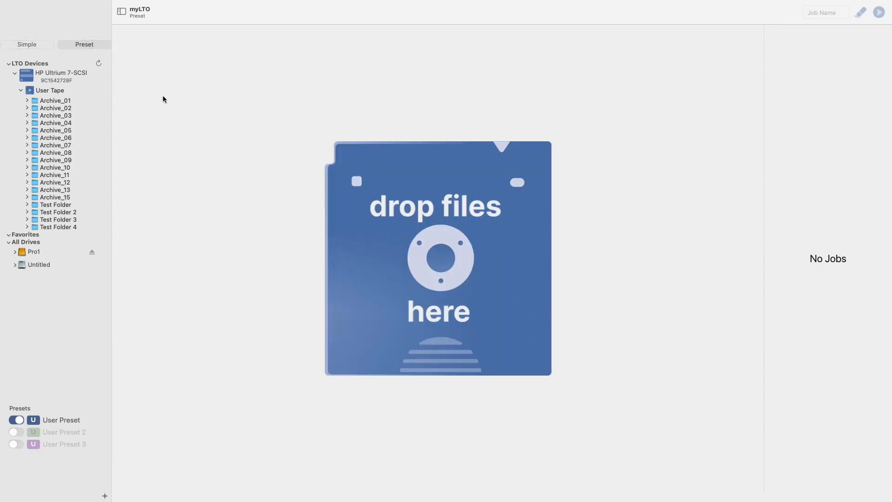
mouse_move(354, 226)
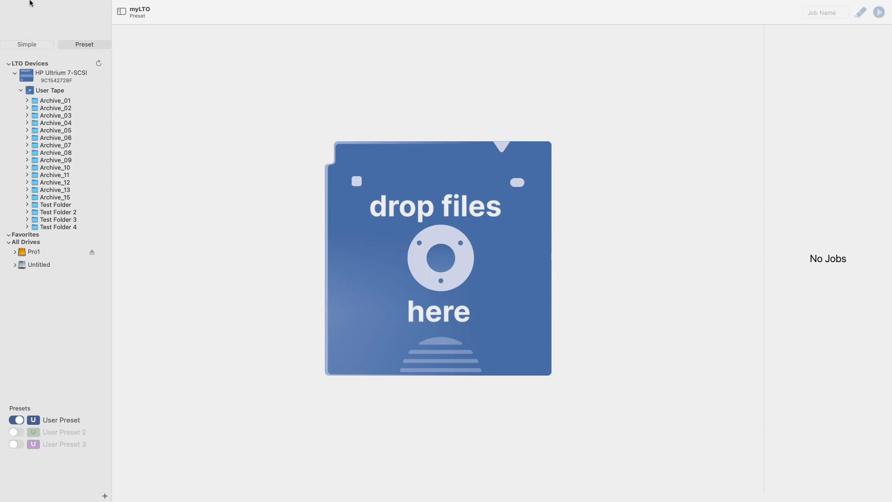
left_click(35, 6)
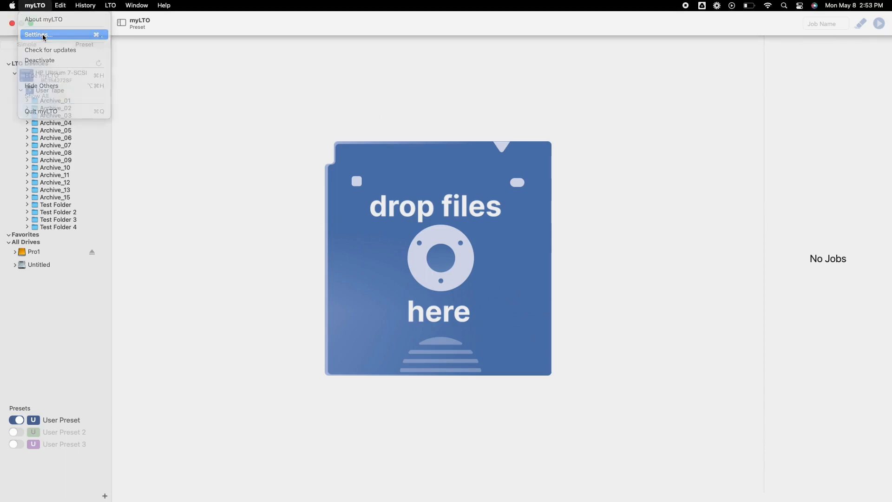
left_click(37, 34)
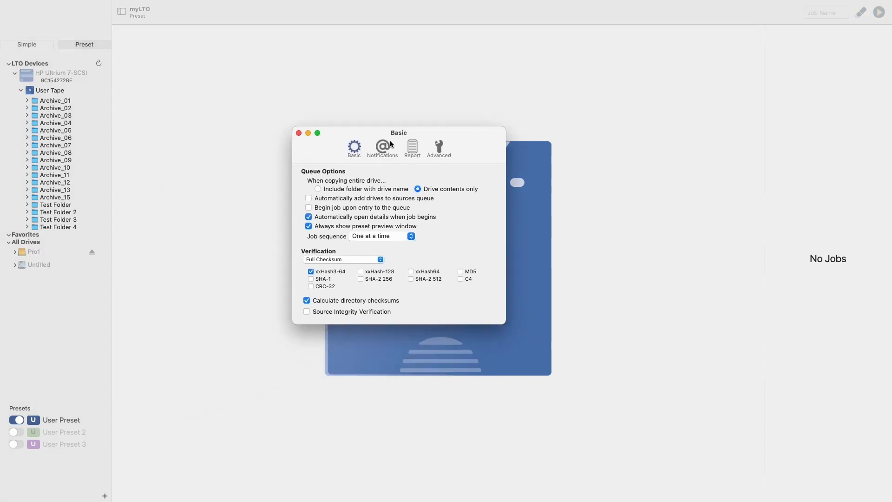
left_click(412, 147)
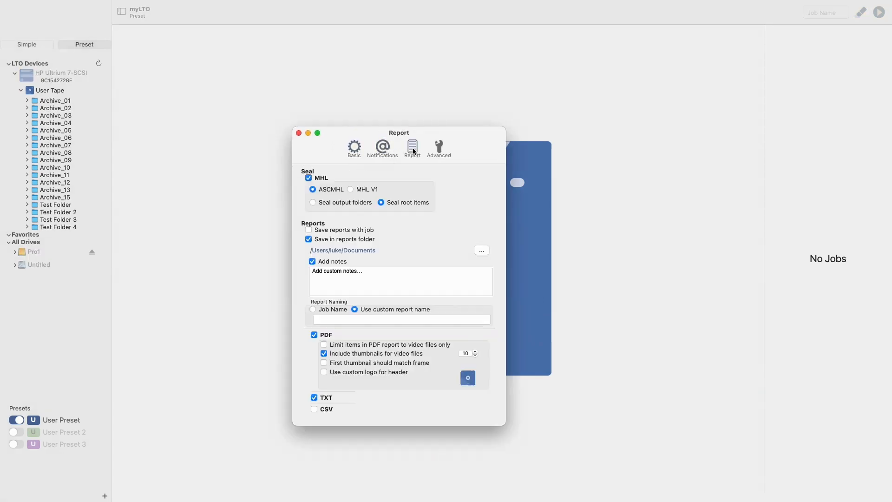
left_click(438, 147)
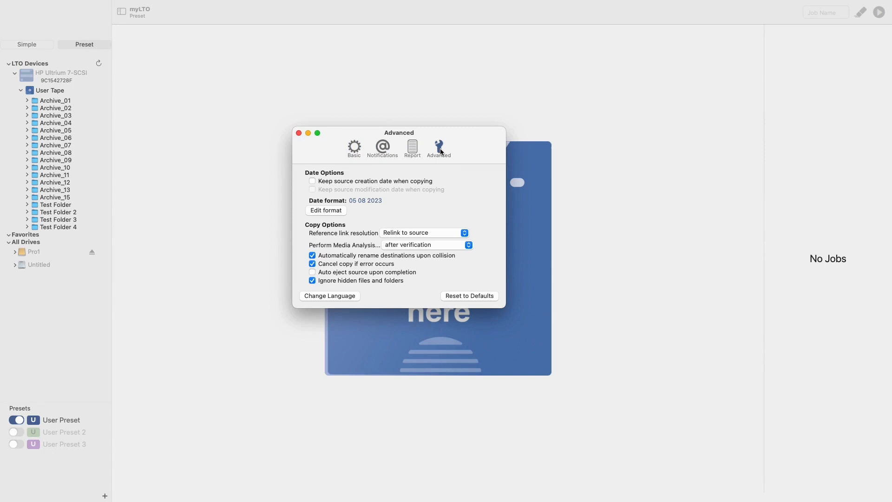
left_click(299, 133)
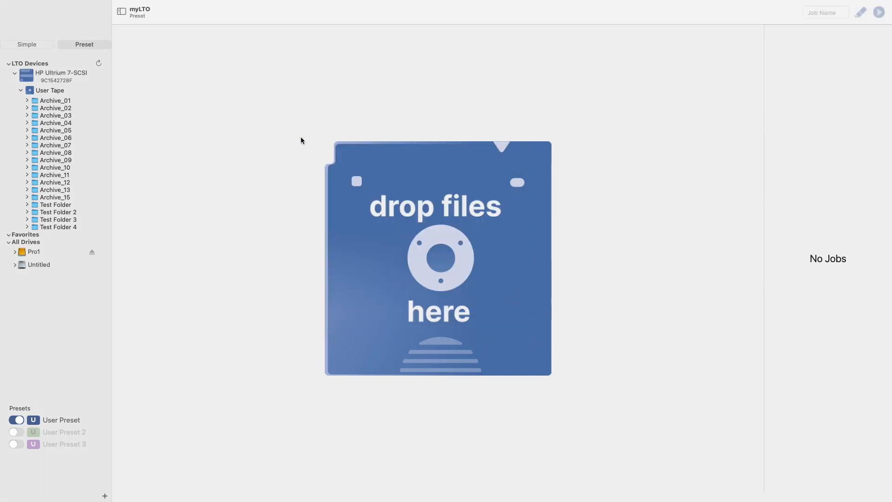